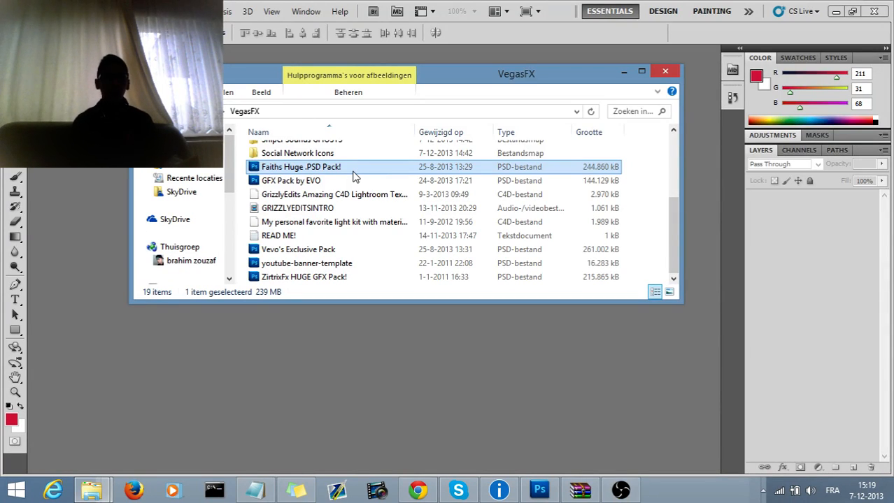
- Open the Faiths Huge .PSD Pack! file from the VegasFX folder into Photoshop
click(664, 71)
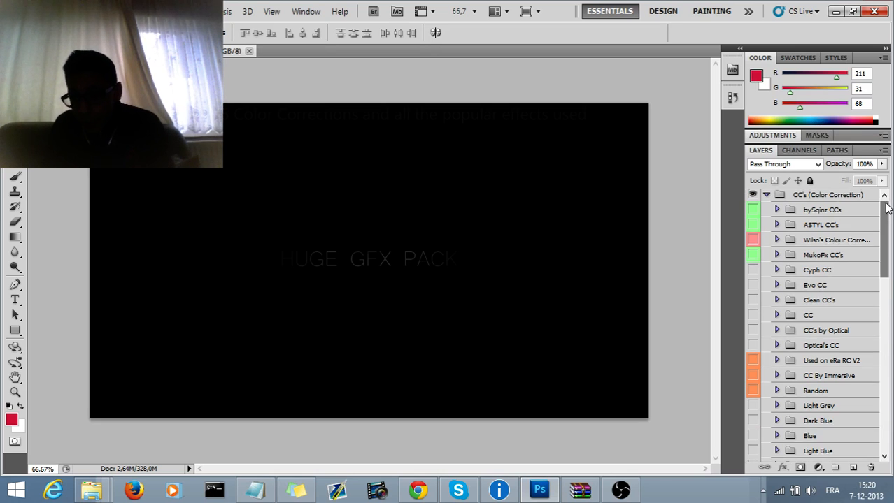
- Hide the SUBSCRIBE TO ZIRTRIXFX and color-corrections caption texts inside the Dont Open group
scroll(down, 3)
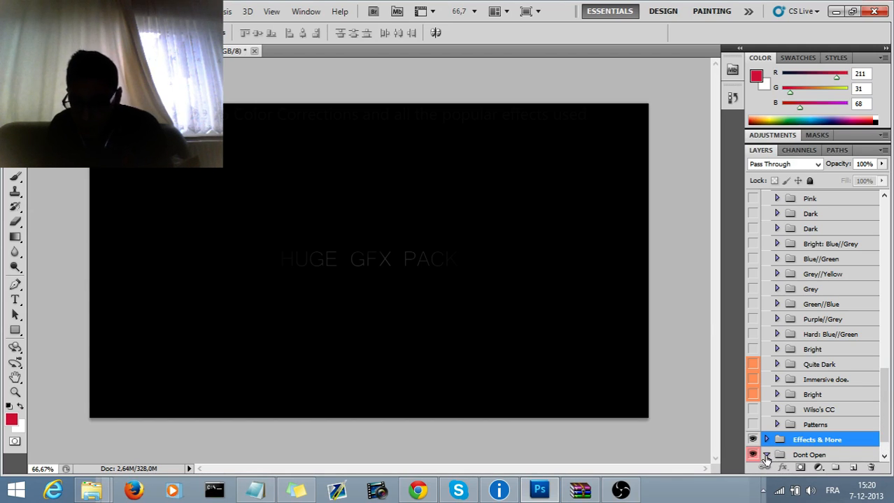
click(776, 425)
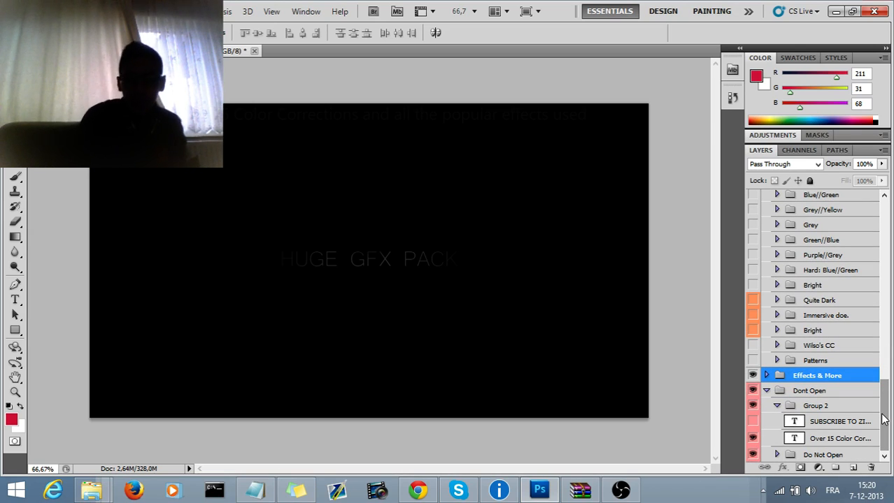
click(752, 421)
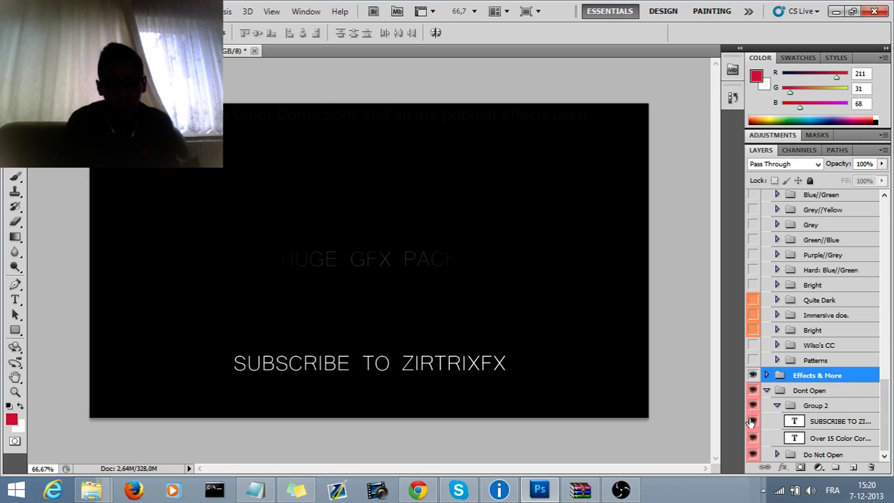
click(753, 420)
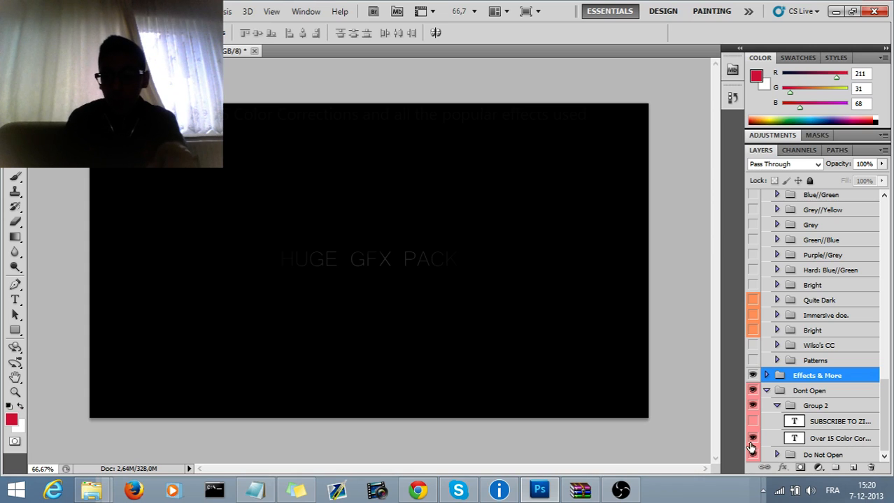
click(752, 438)
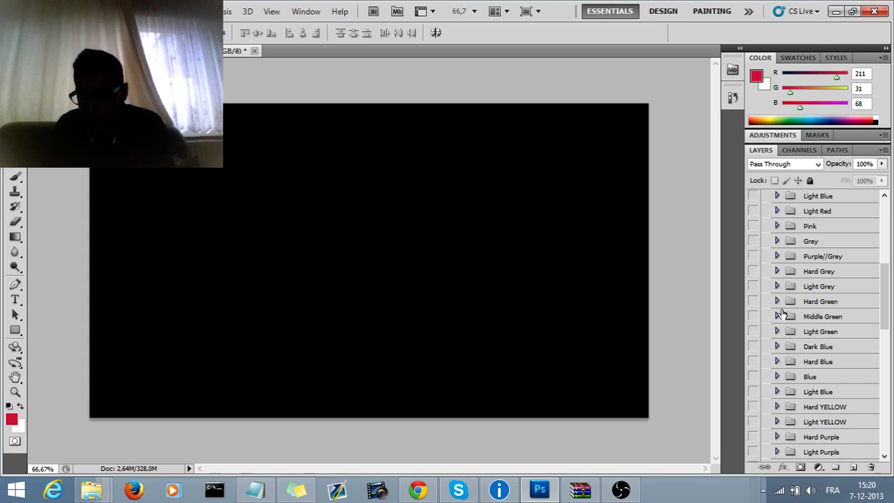
- Inspect the Hard Green and ASTYL CC groups and turn on the Cyph CC color correction
click(776, 301)
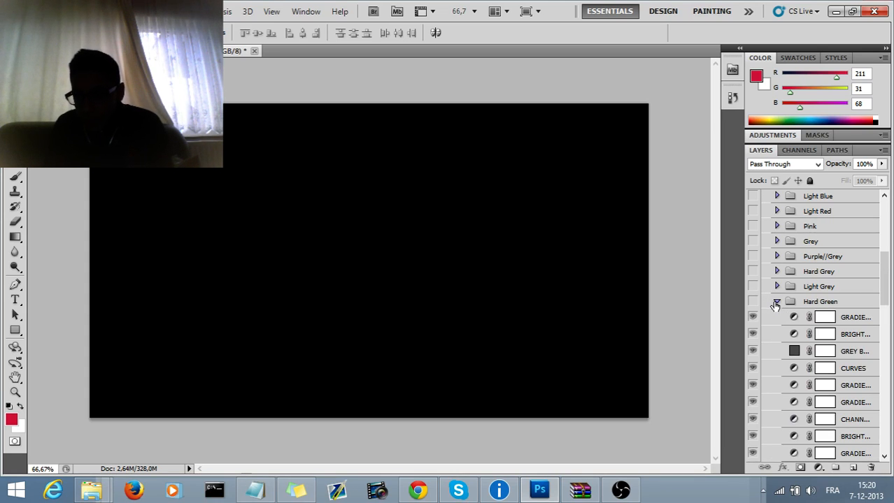
click(776, 302)
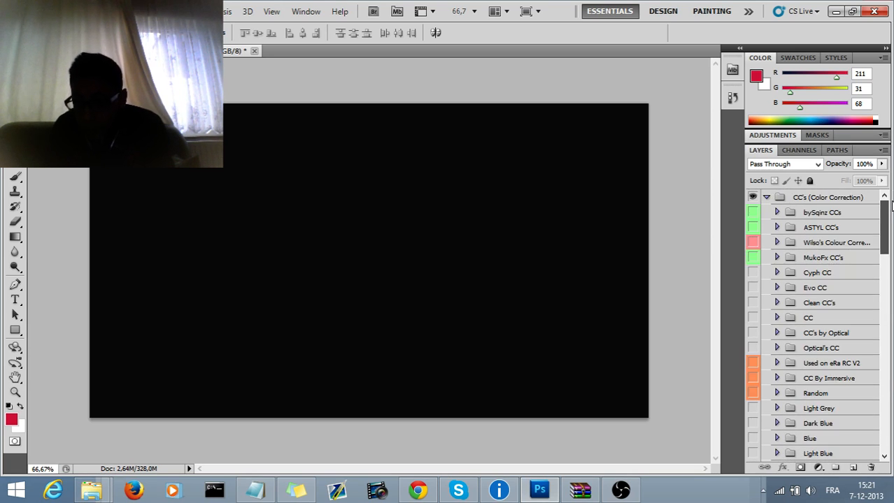
click(753, 273)
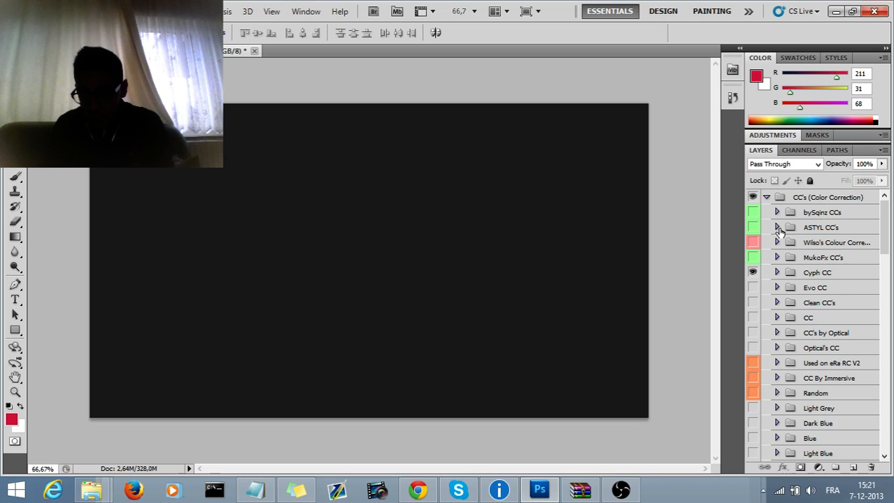
click(776, 227)
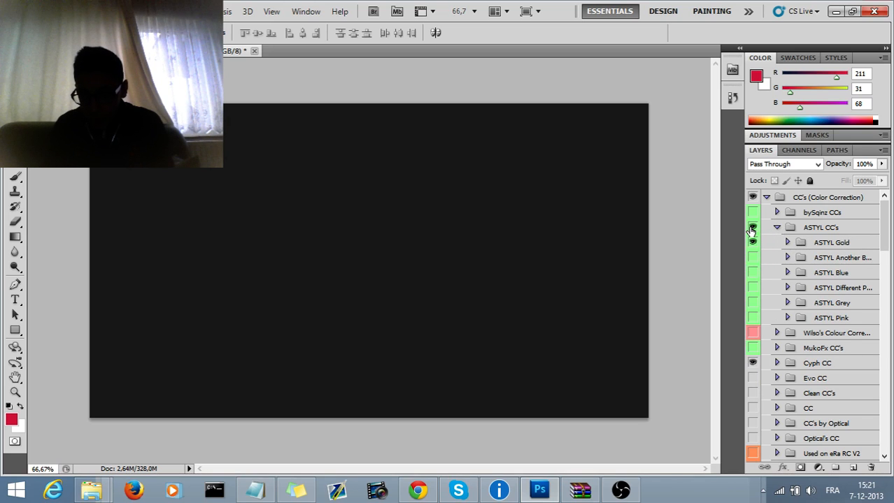
mouse_move(752, 228)
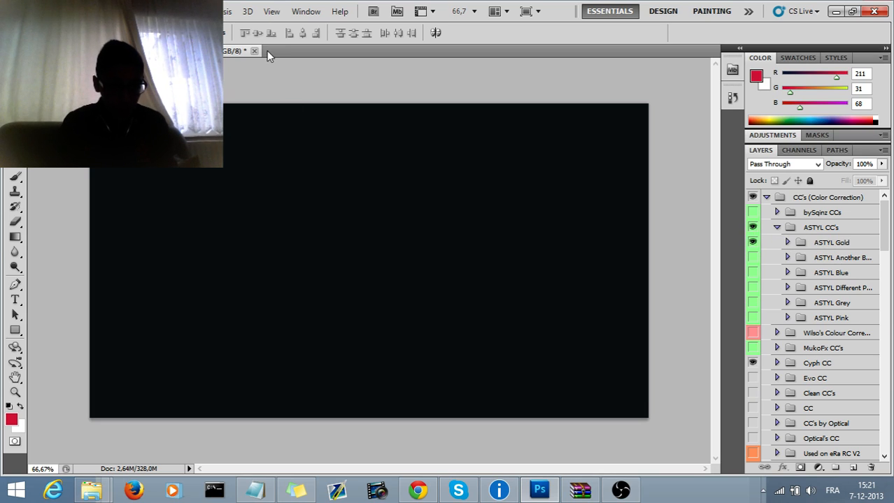
- Close the Faiths pack document and select GFX Pack by EVO in the VegasFX folder
click(255, 50)
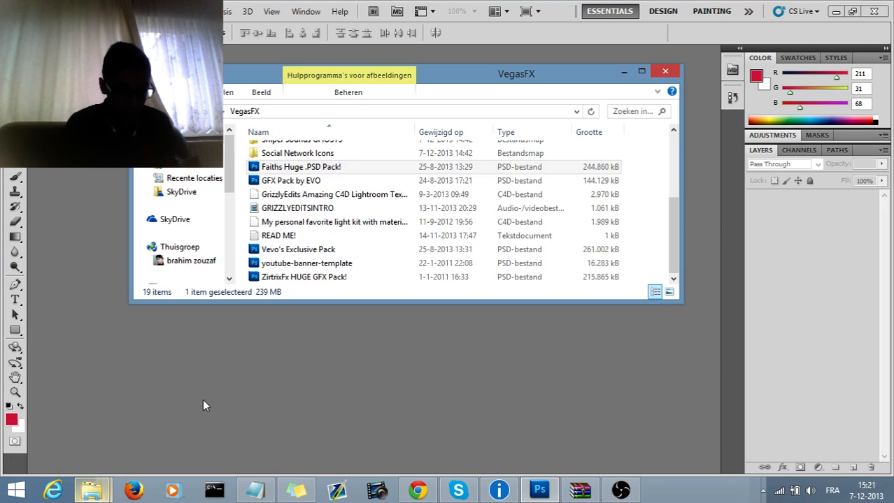
click(290, 180)
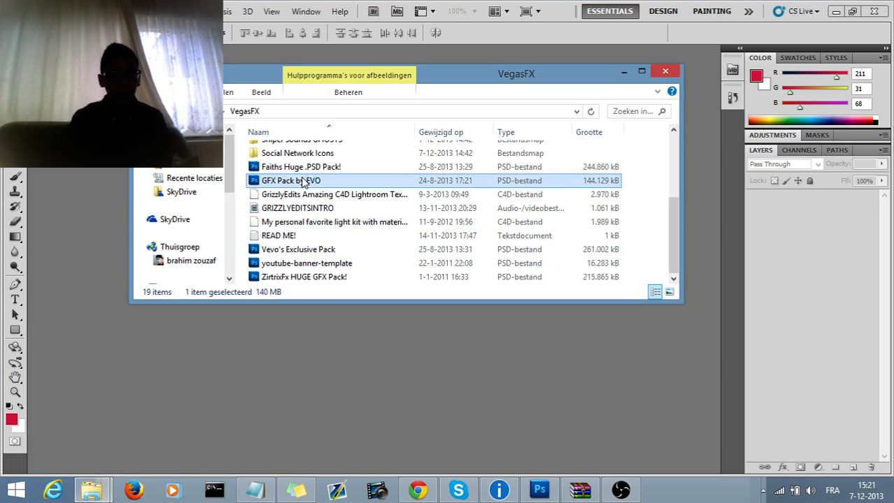
- Open GFX Pack by EVO keeping layers editable and skipping the text layer update
double_click(290, 181)
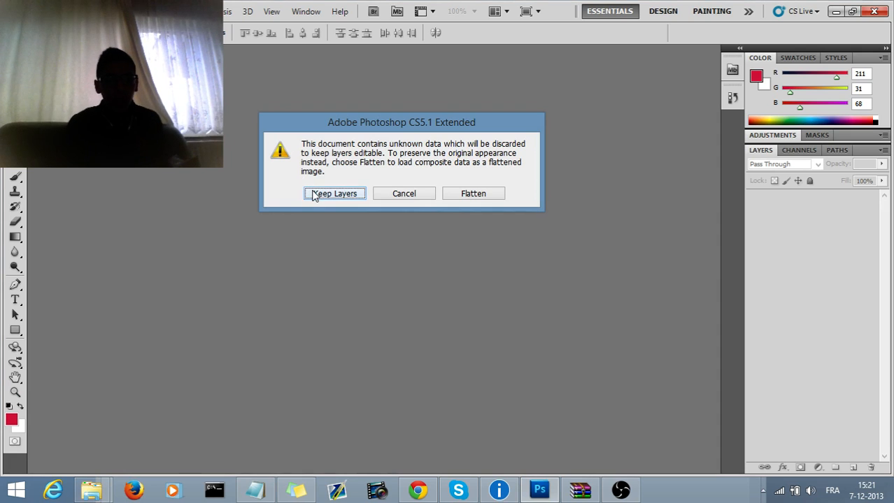
click(334, 193)
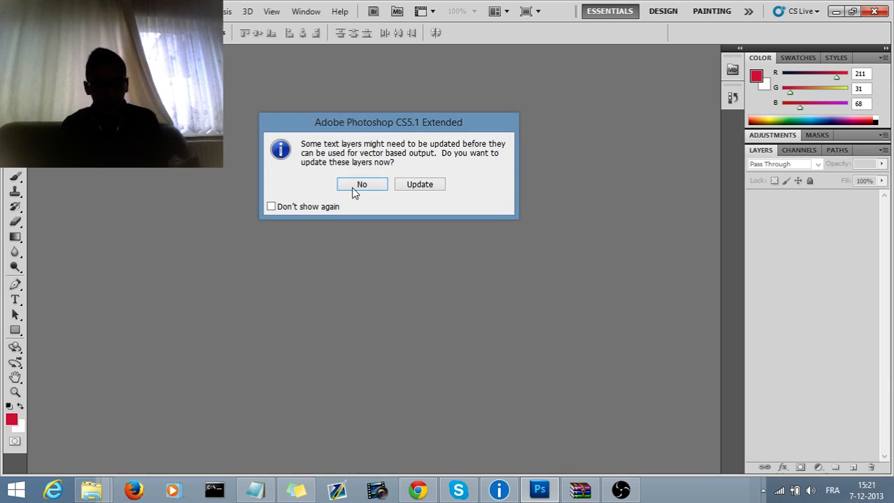
click(361, 184)
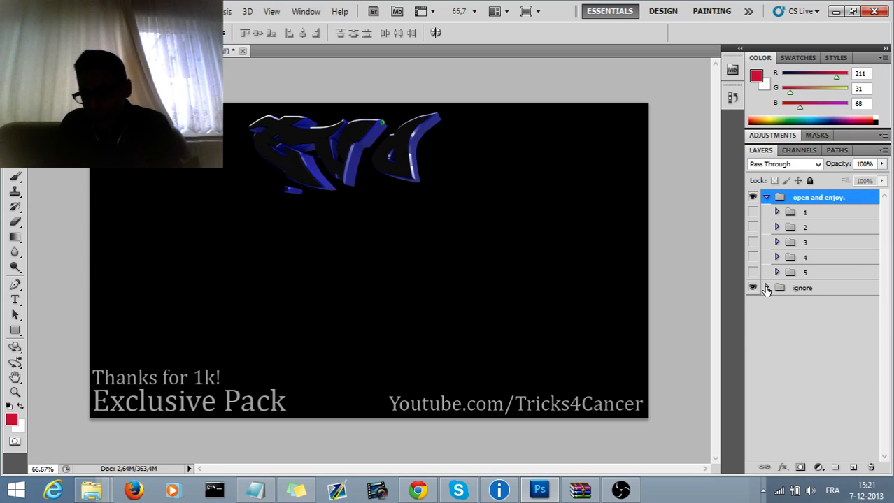
- Hide the Exclusive Pack text in the ignore group, then close the EVO document
click(776, 287)
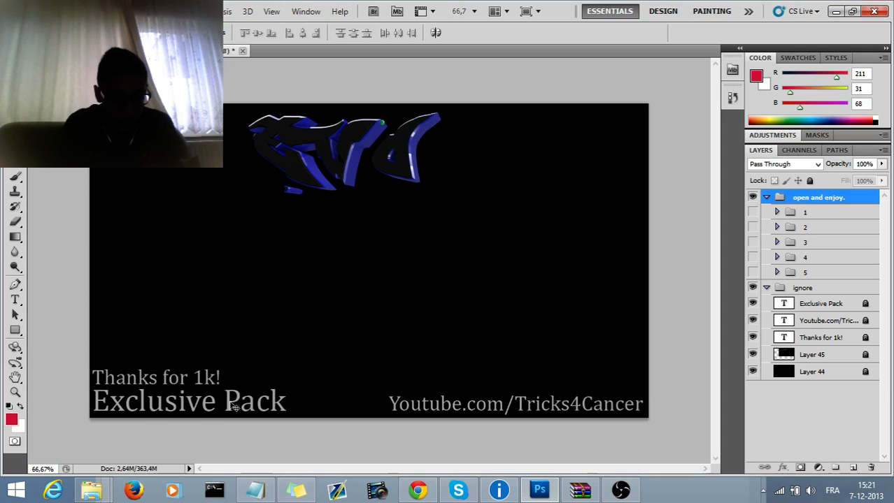
click(752, 304)
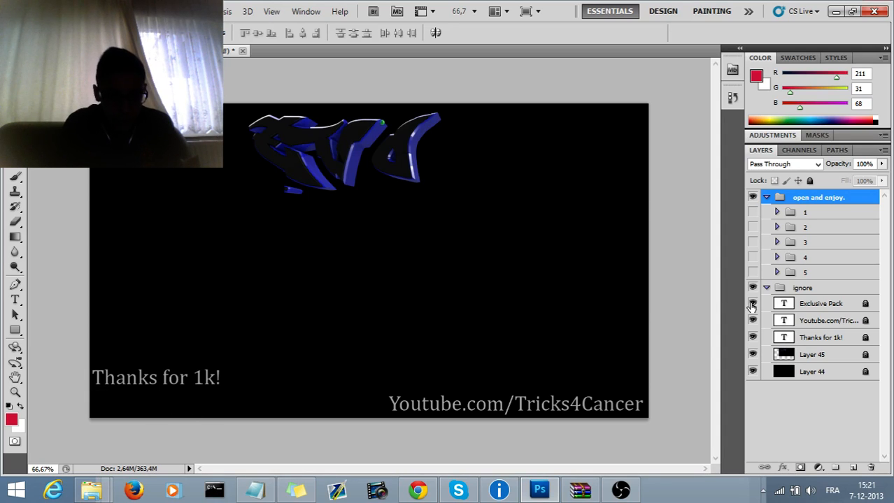
click(753, 303)
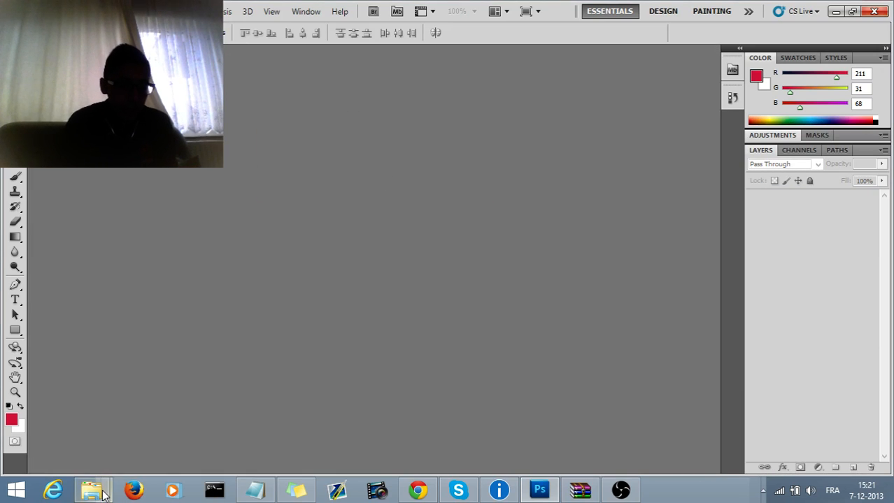
- Open Vevo's pack keeping layers, accept the missing fonts warning, and expand the bottom group
click(92, 490)
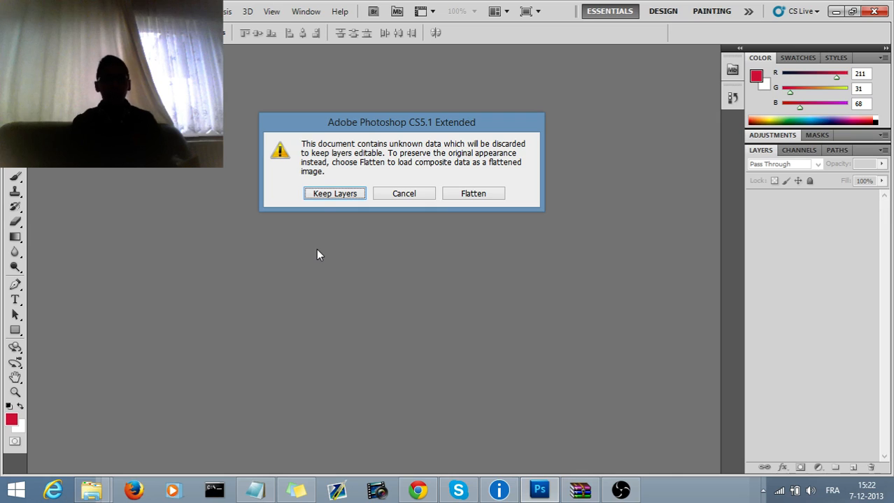
click(334, 193)
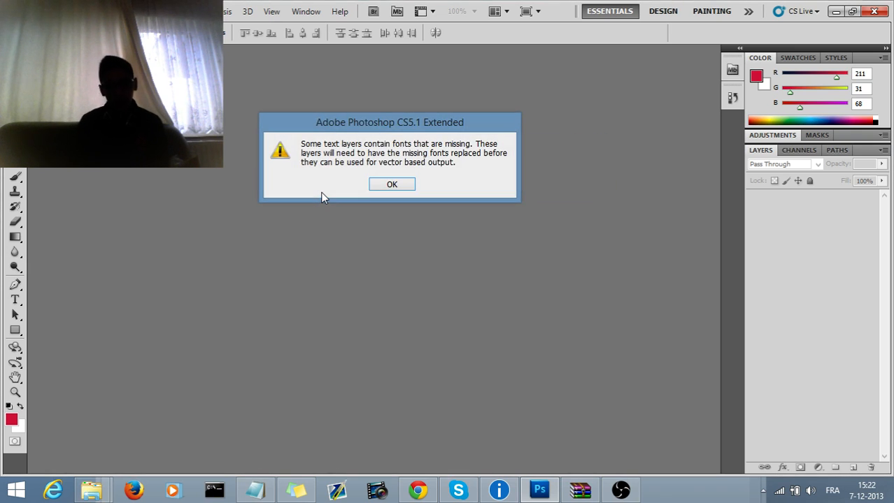
click(392, 184)
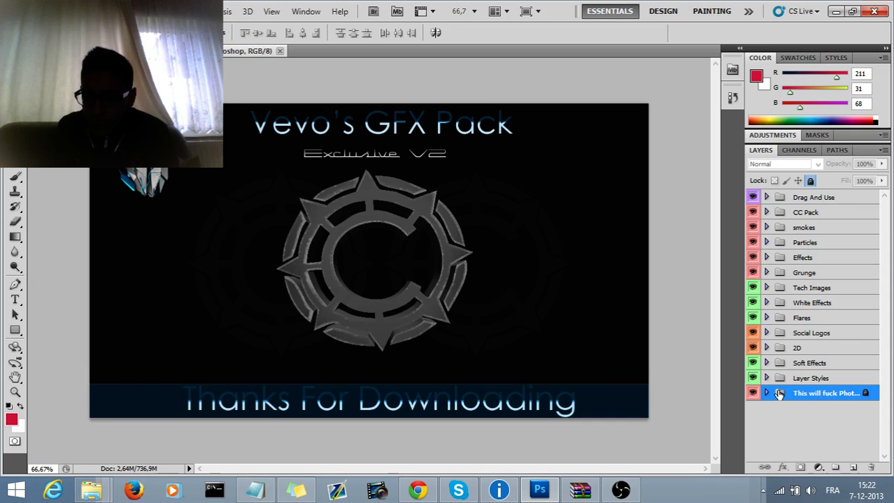
click(766, 393)
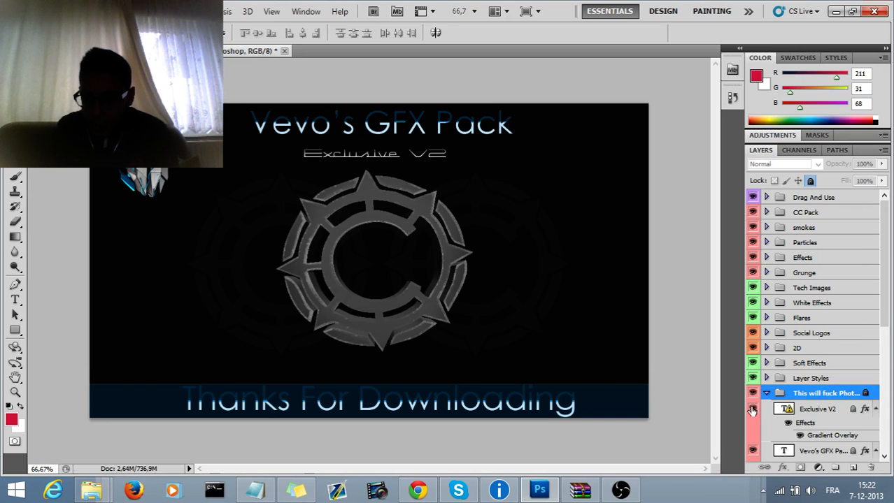